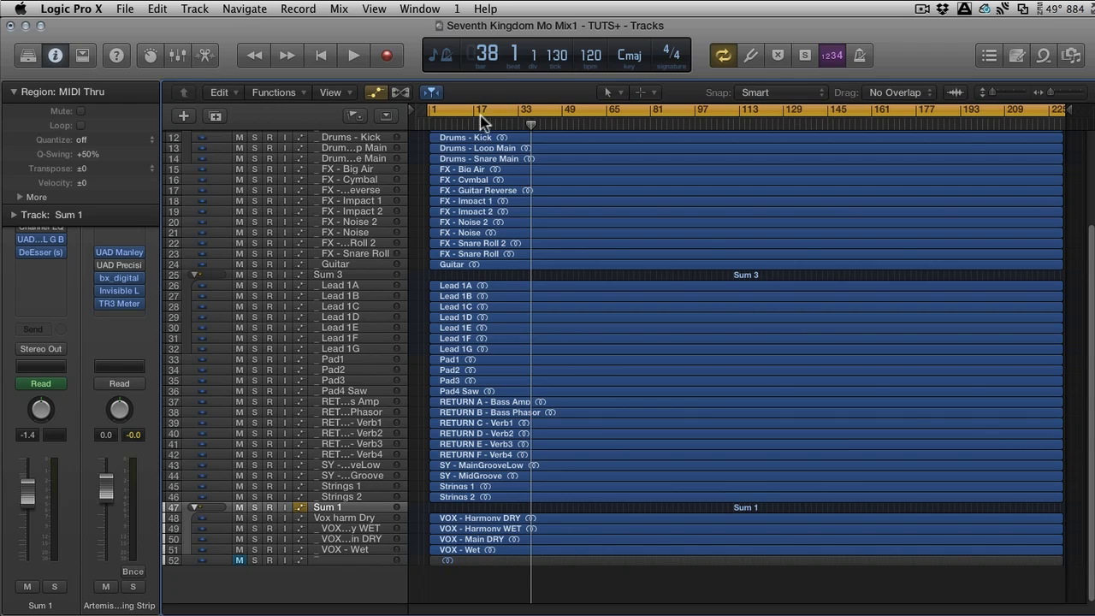
Select the nine FX tracks from FX - Bio Air through FX - Snare Roll in the track list.
left_click(373, 55)
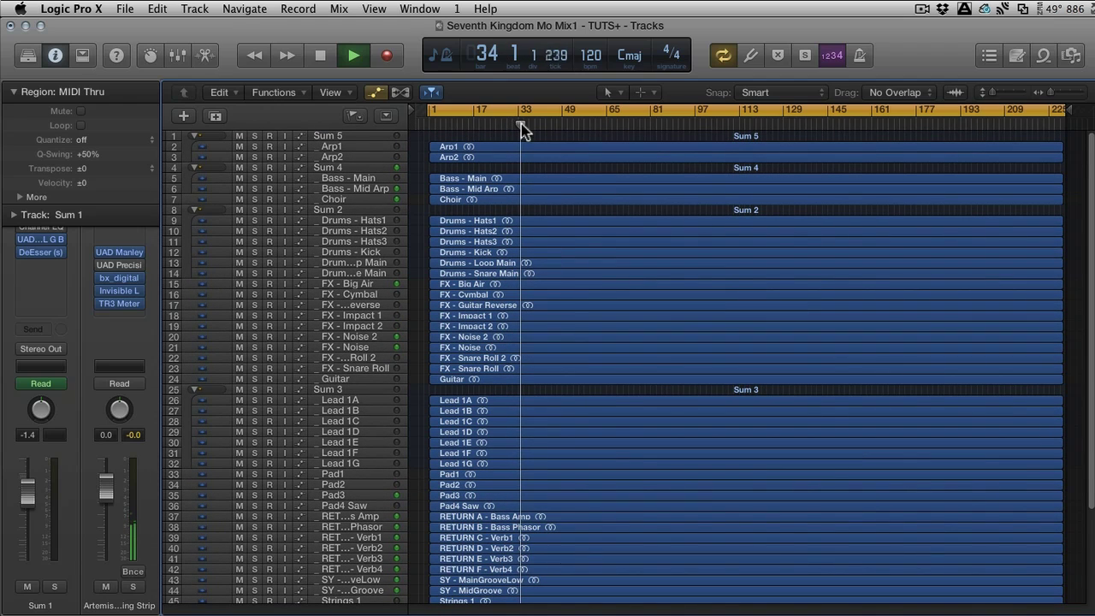
left_click(328, 168)
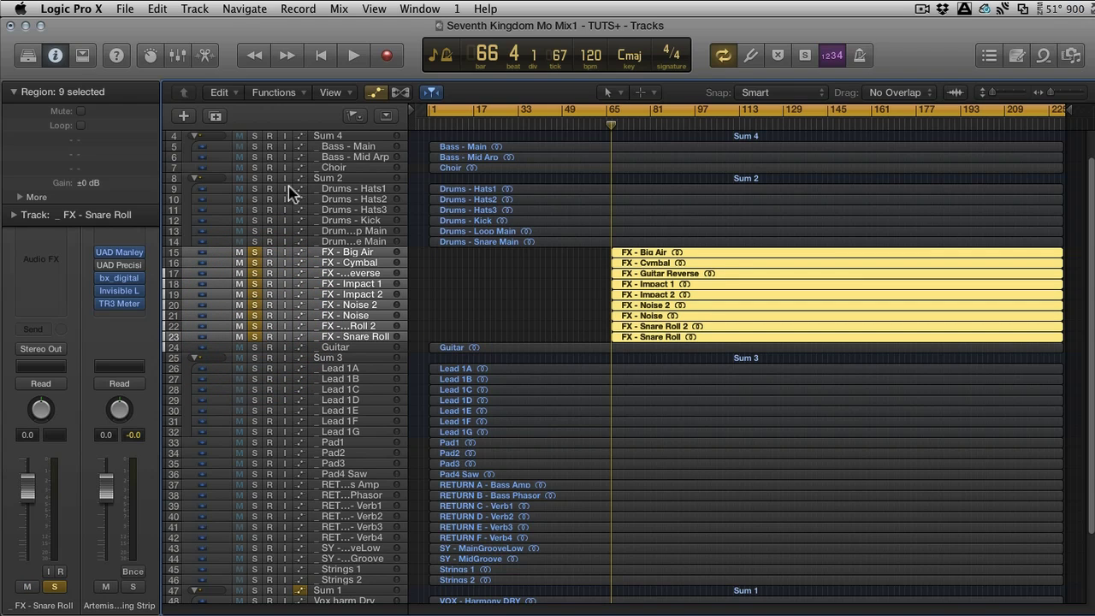
Zoom in vertically so each FX track shows a tall lane with its volume automation.
left_click(373, 55)
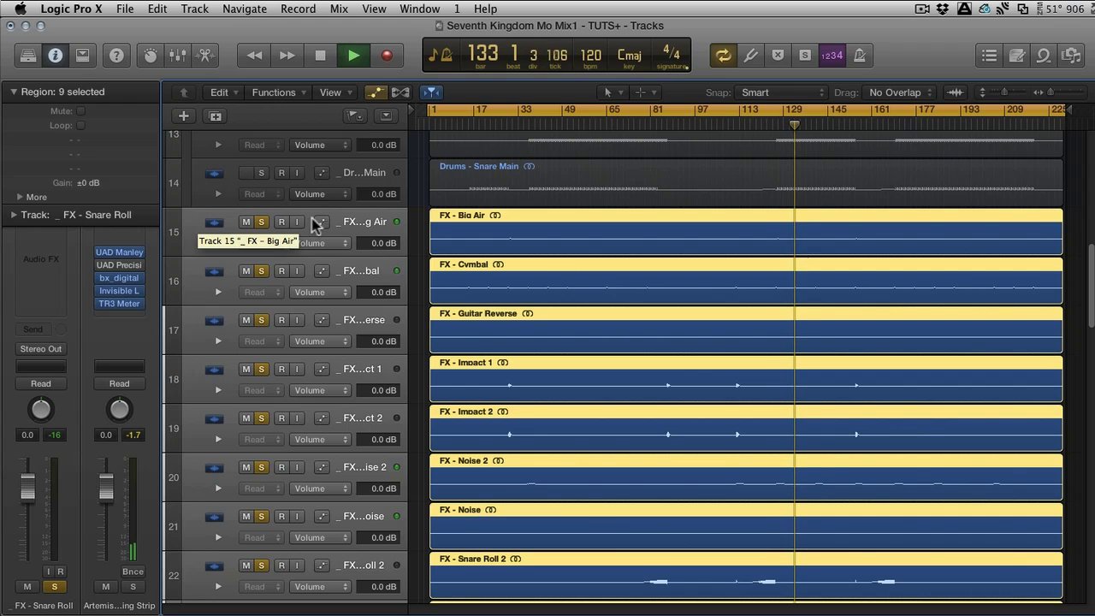
Start Create Track Stack… from the FX - Bio Air track header's context menu.
right_click(322, 223)
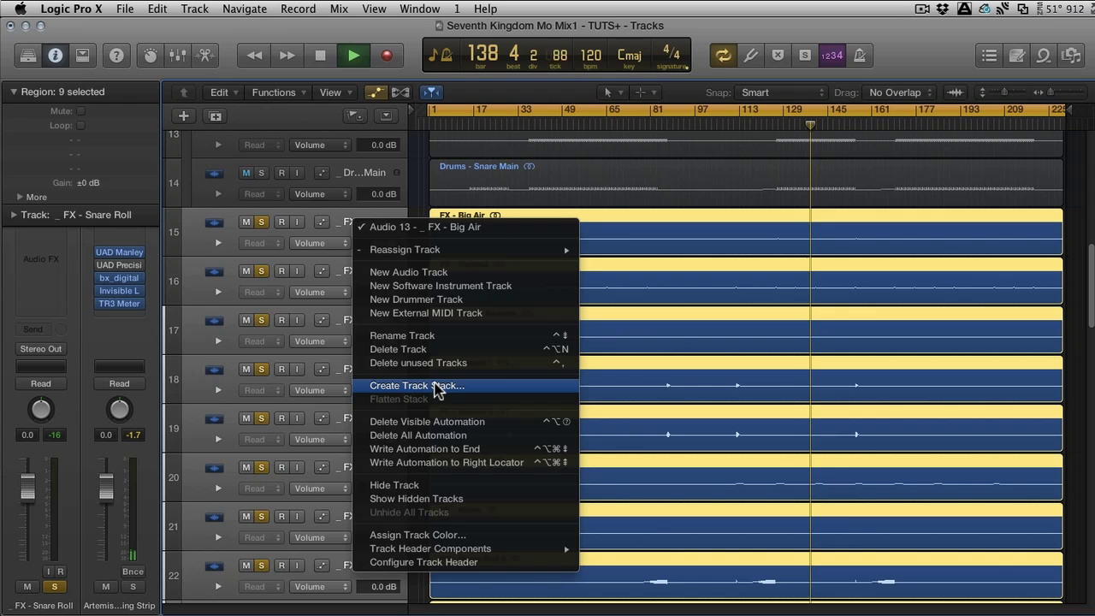
left_click(414, 385)
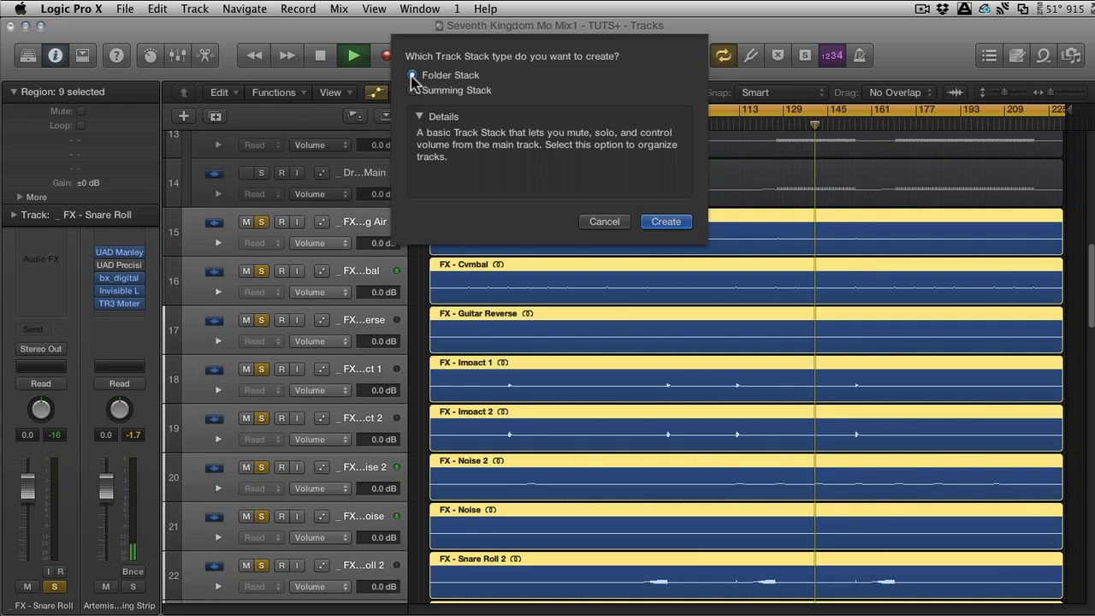
Create a Folder Stack from the FX tracks and show its FX Stack channel in the Mixer.
left_click(666, 223)
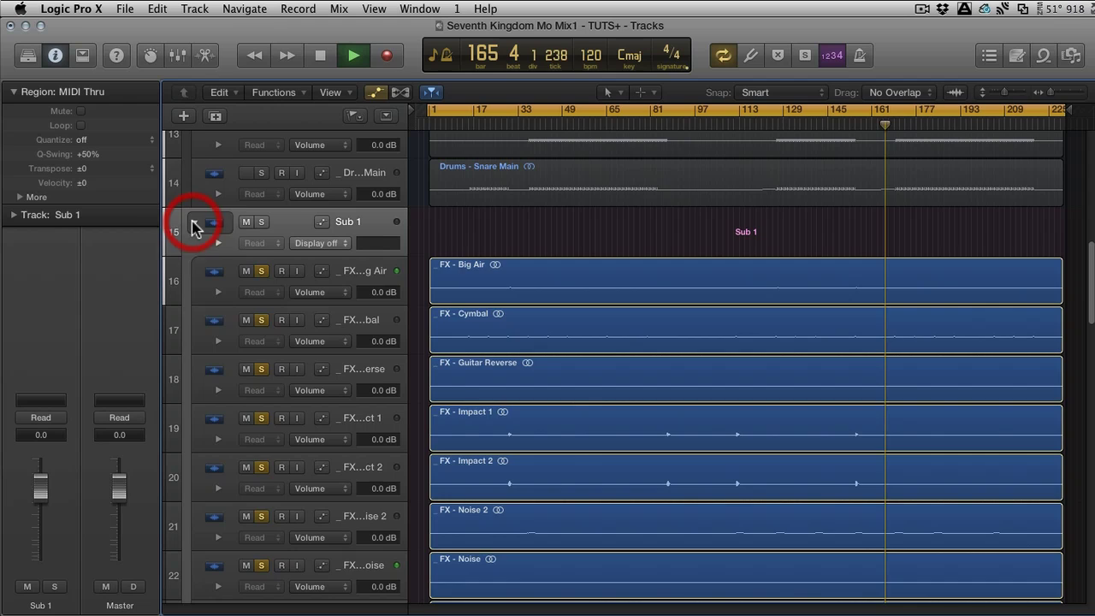
left_click(195, 228)
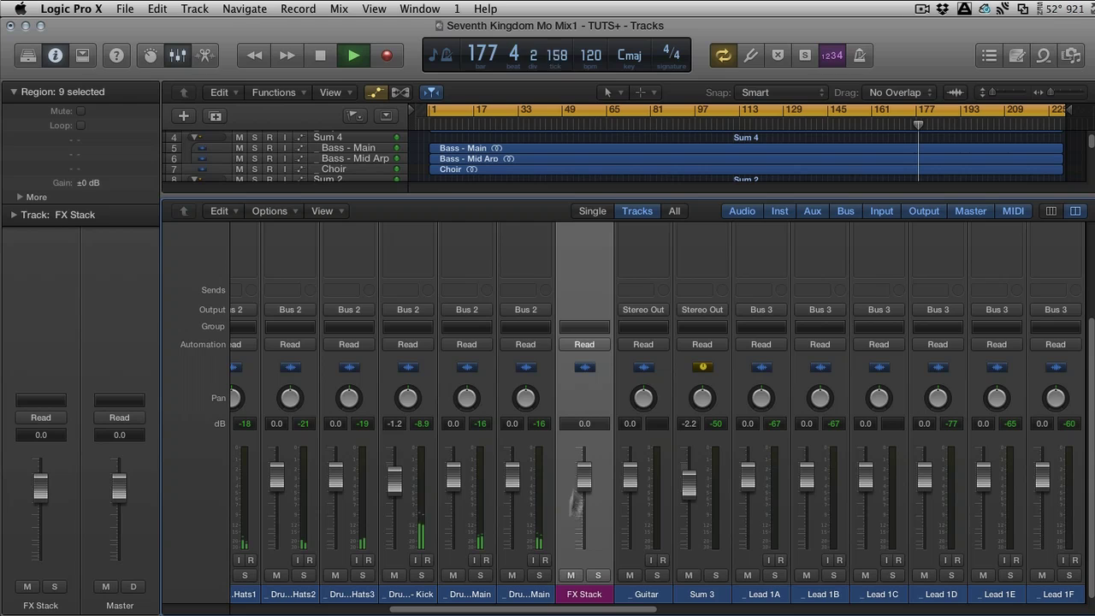
Hide the Mixer and undo the folder stack so the nine FX tracks stand alone again.
left_click_drag(586, 496, 585, 461)
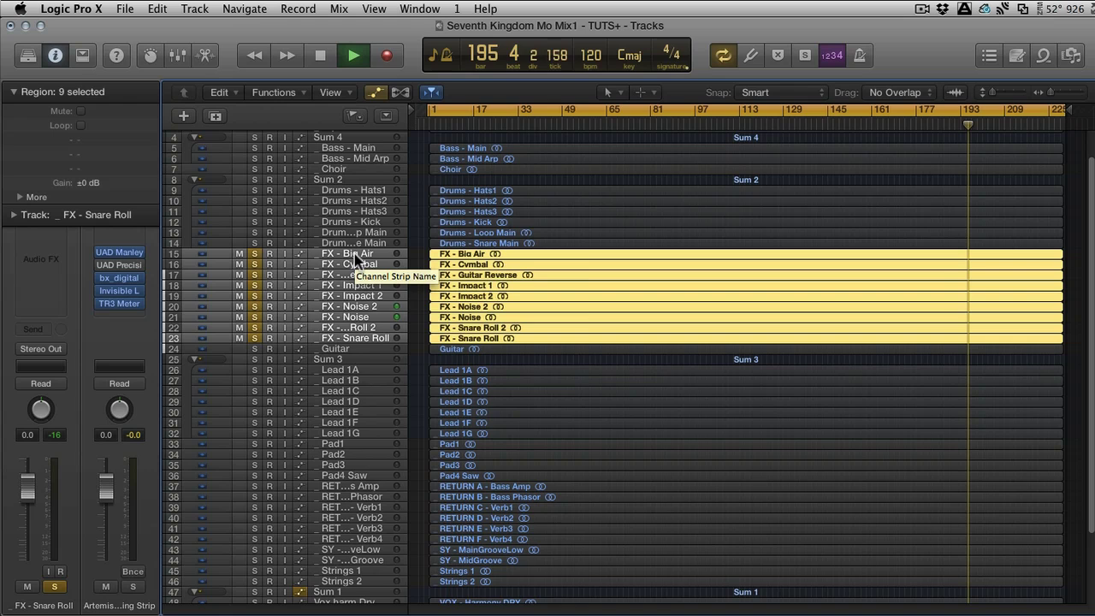
Start a new track stack from the FX tracks and choose Summing Stack as its type.
right_click(351, 253)
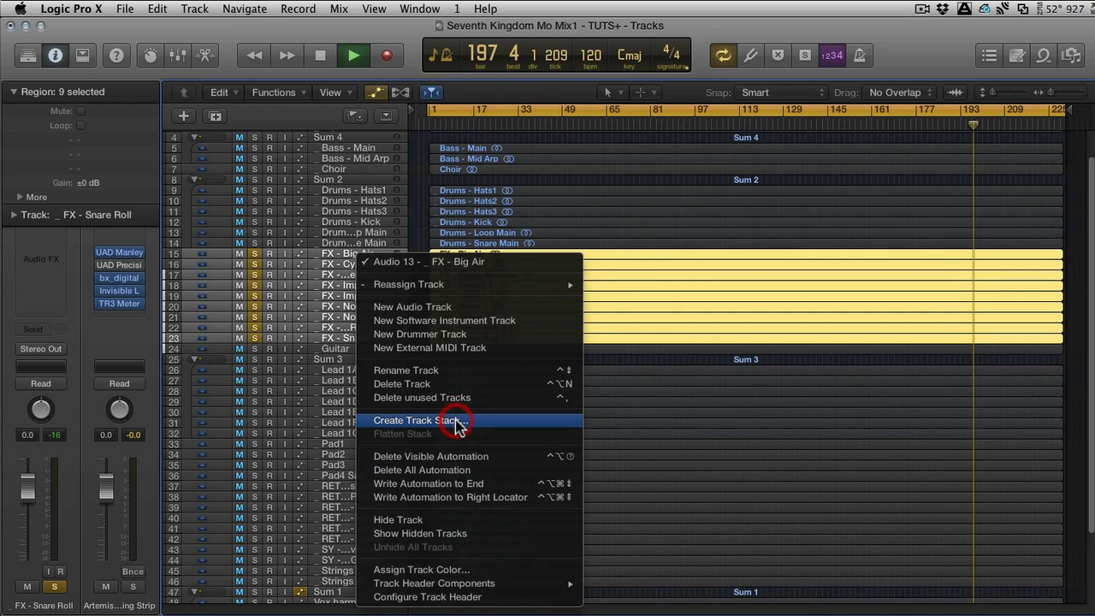
left_click(421, 417)
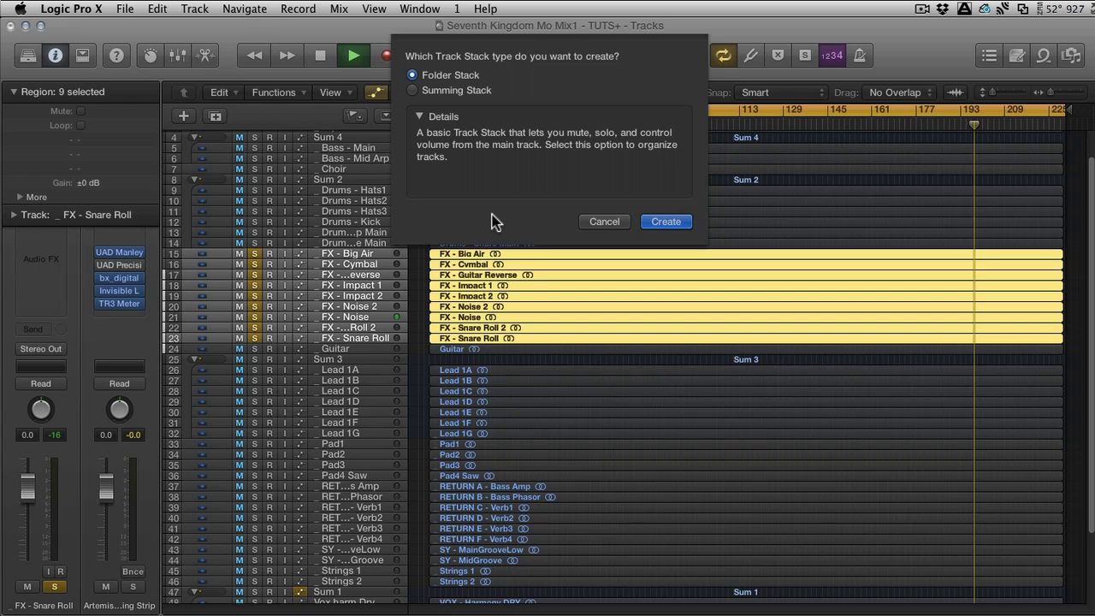
mouse_move(438, 111)
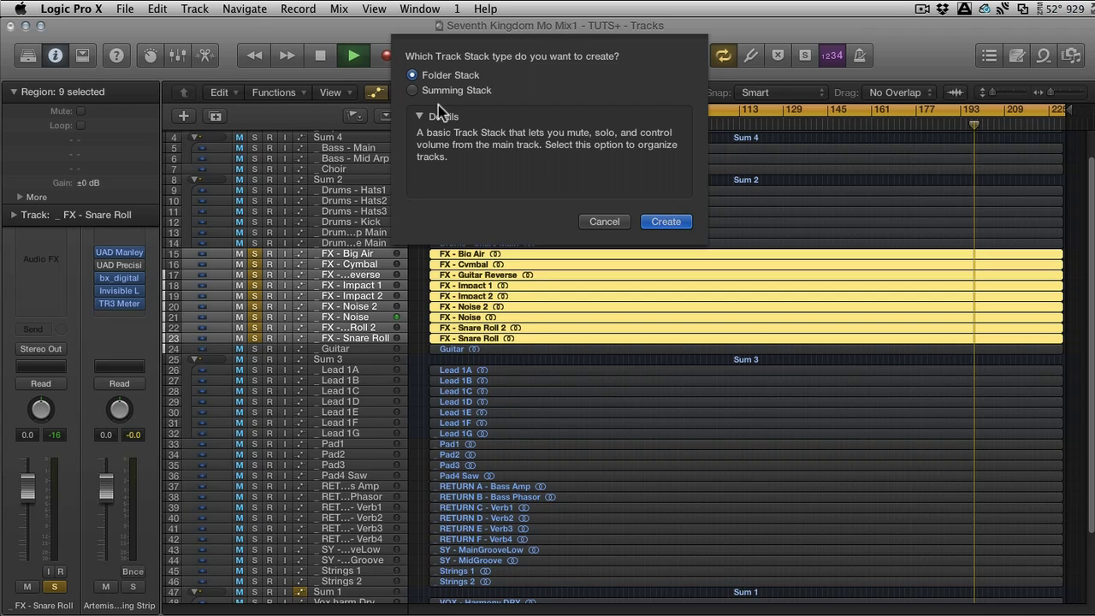
mouse_move(441, 103)
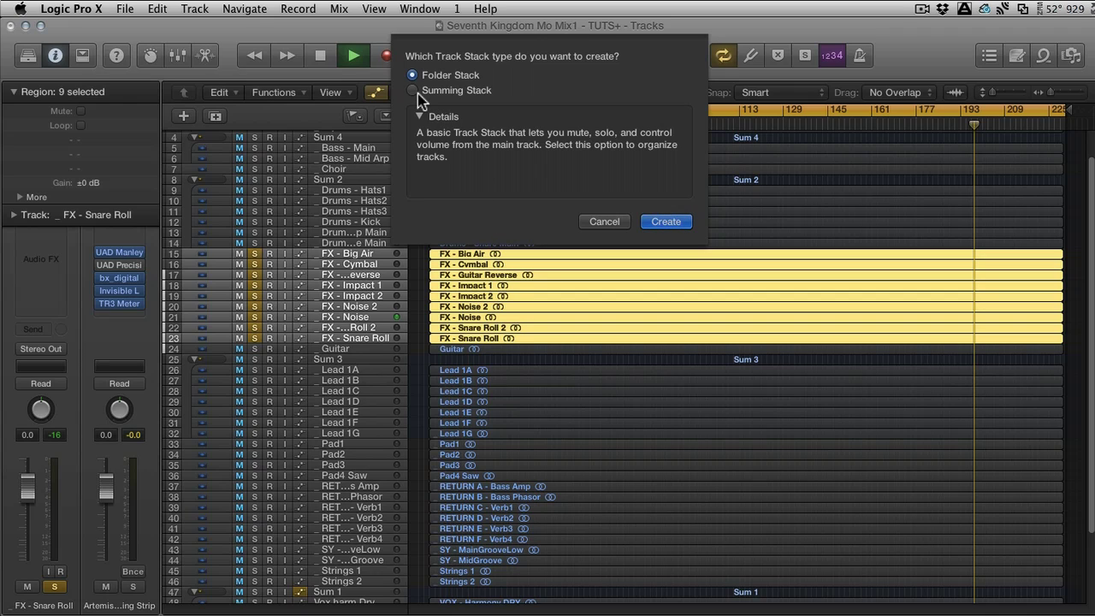
left_click(411, 89)
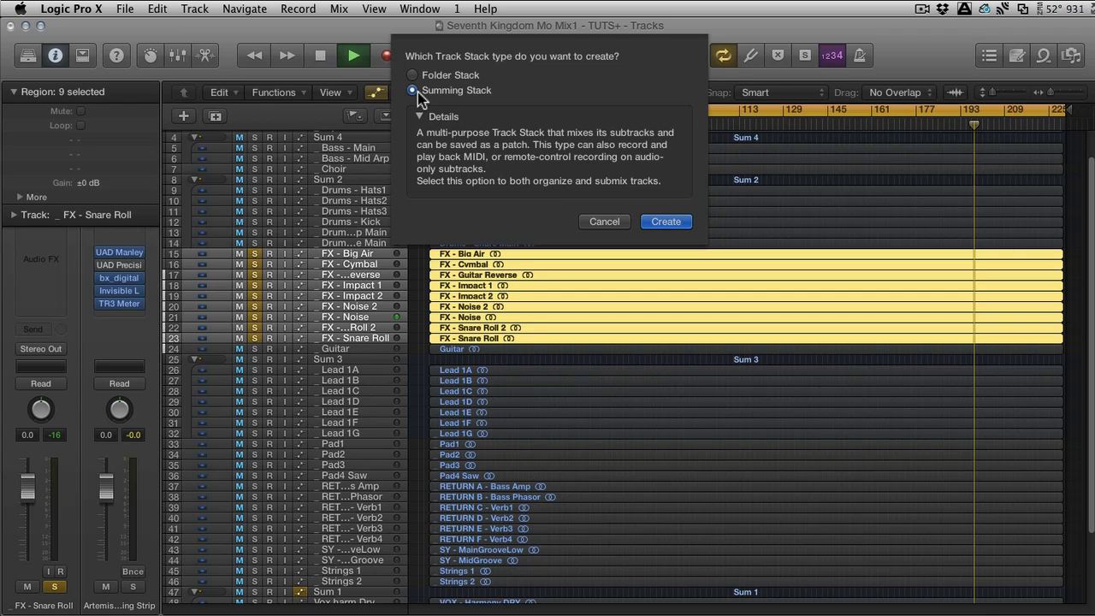
mouse_move(702, 250)
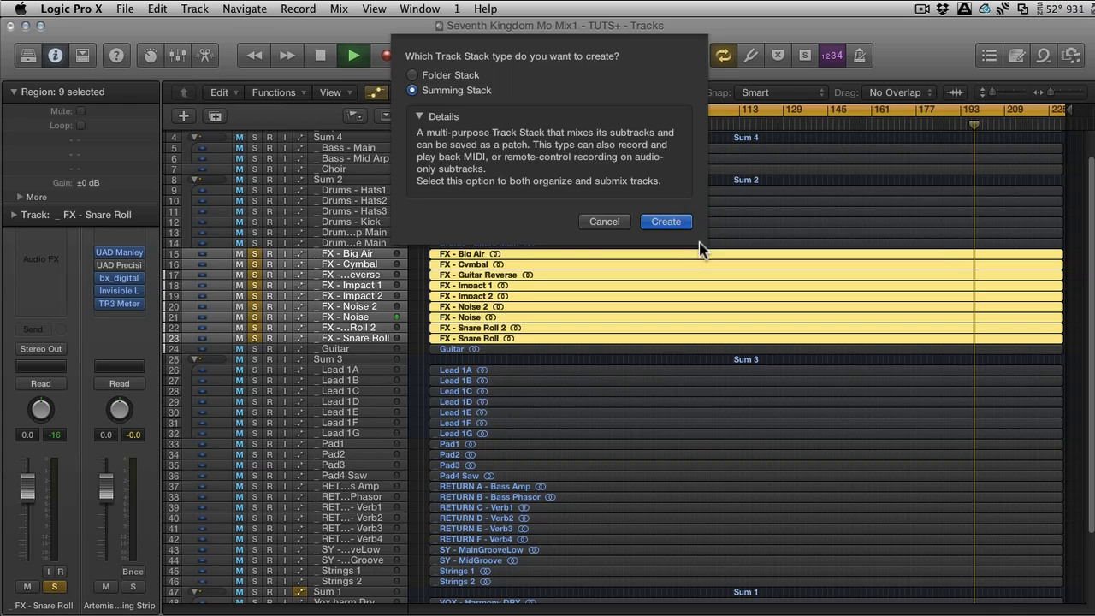
Create the summing stack and rename it from Sum 6 to 'FX Stack'.
left_click(666, 222)
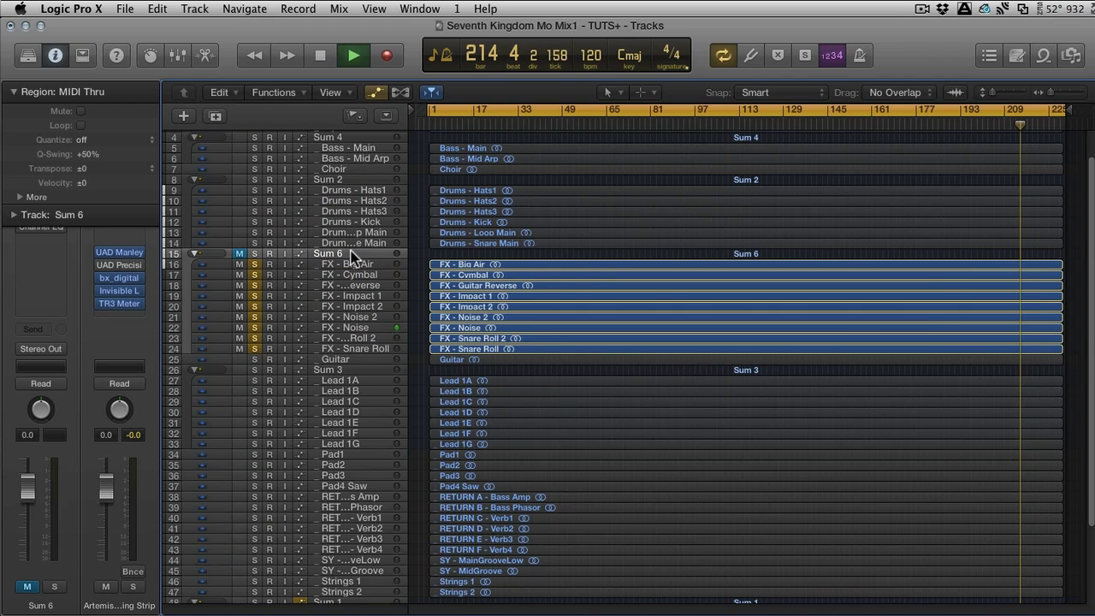
double_click(342, 253)
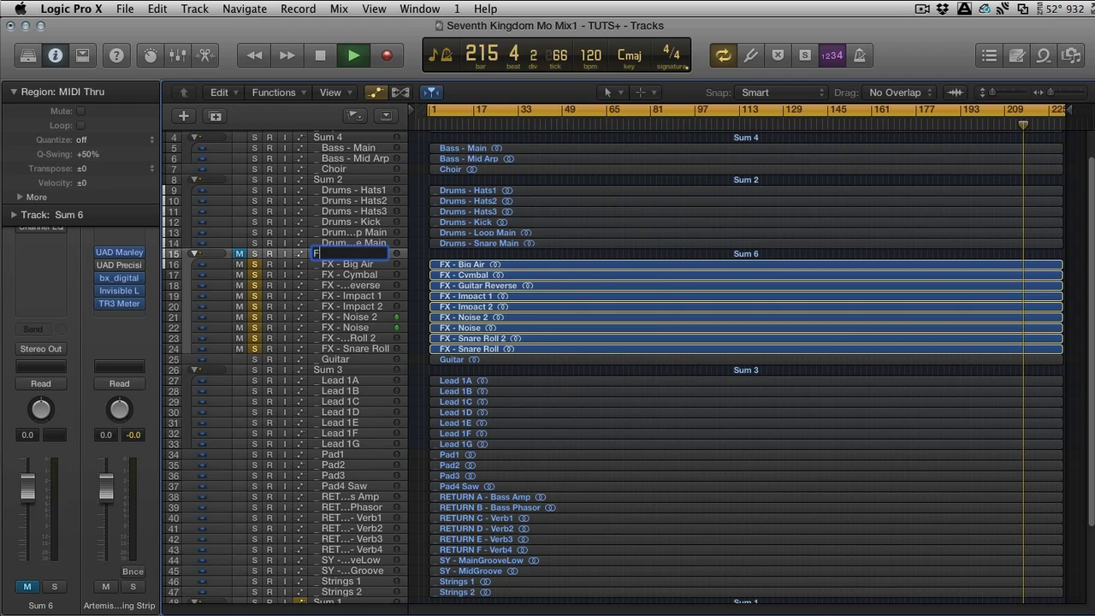
type("FX Stack")
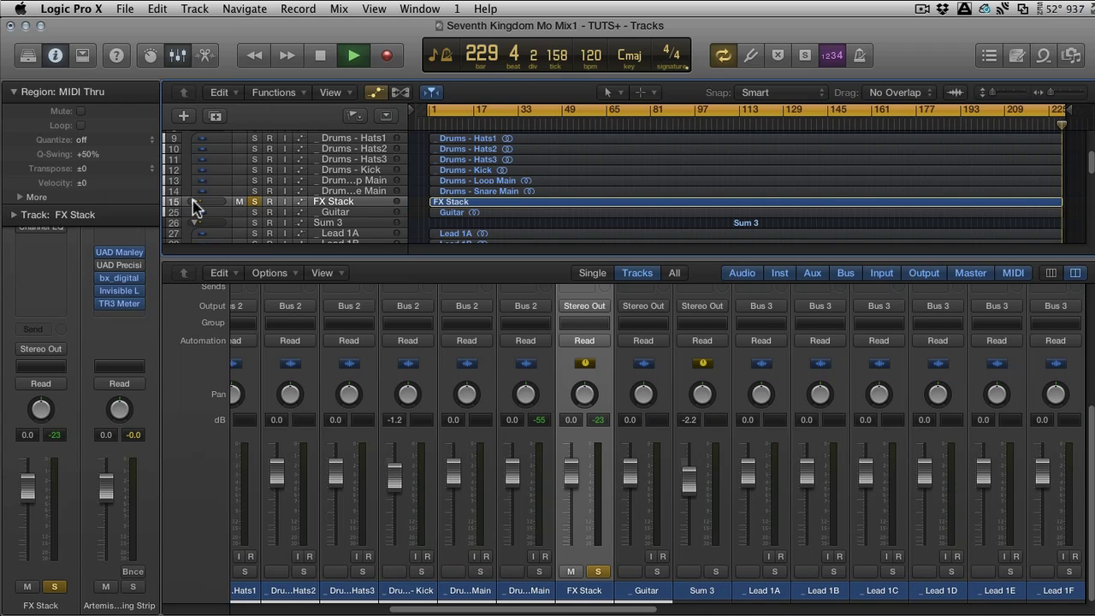
Enlarge the Mixer so FX Stack's Bus 6 input, Compressor and Channel EQ inserts and output show.
left_click(195, 202)
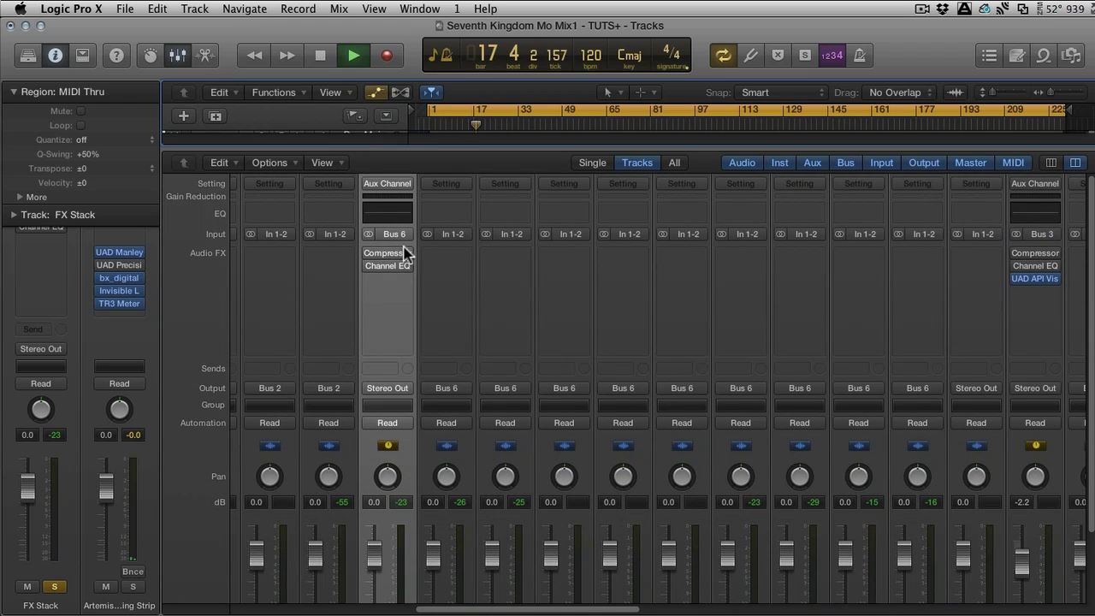
Insert a UAD Cambridge EQ on the FX Stack channel and enable its low-cut filter.
left_click(386, 253)
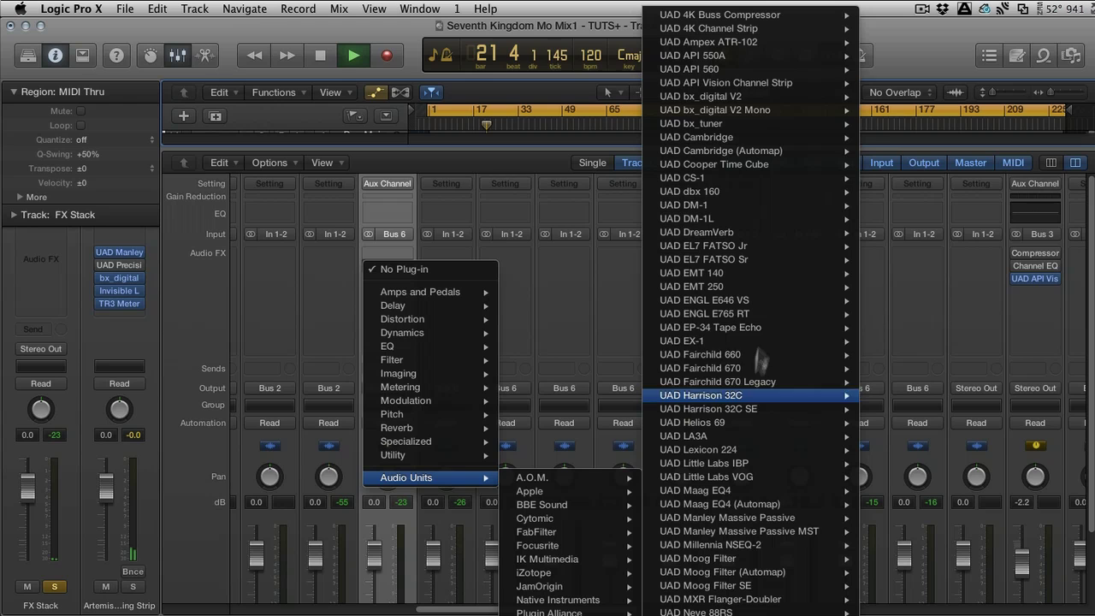
mouse_move(715, 164)
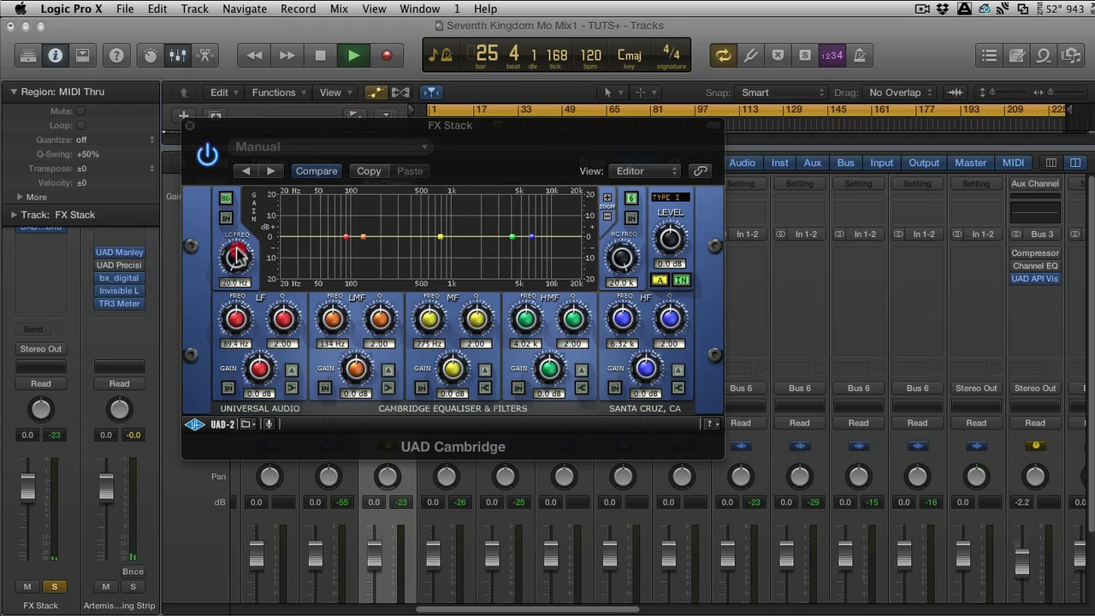
left_click_drag(236, 256, 243, 223)
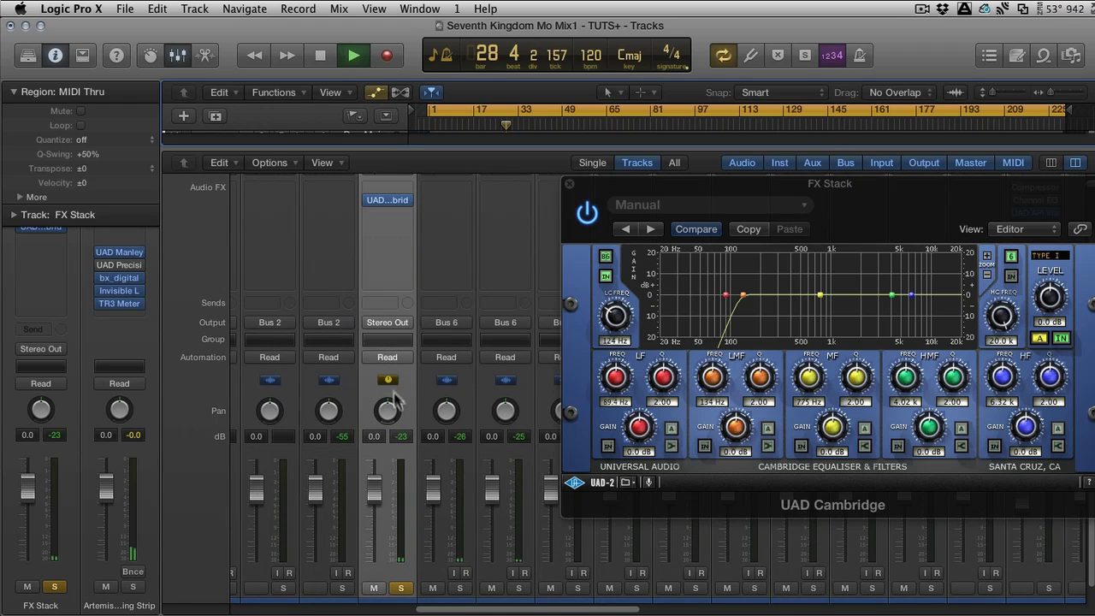
left_click_drag(387, 409, 387, 397)
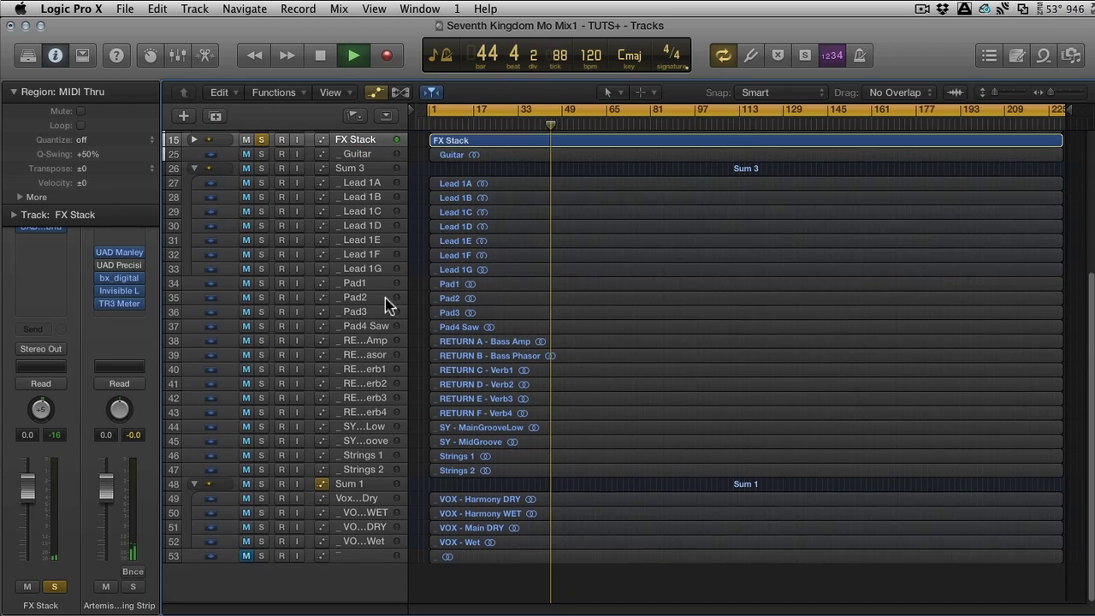
left_click(350, 483)
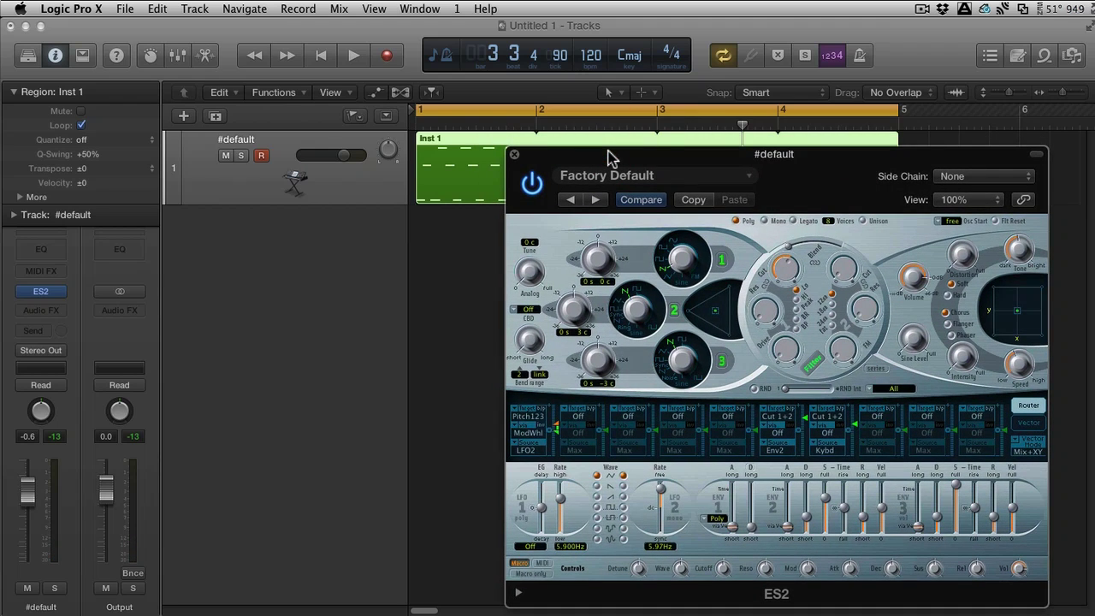
Close the ES2 synth window before adding the Inst 2 software instrument track.
left_click(514, 154)
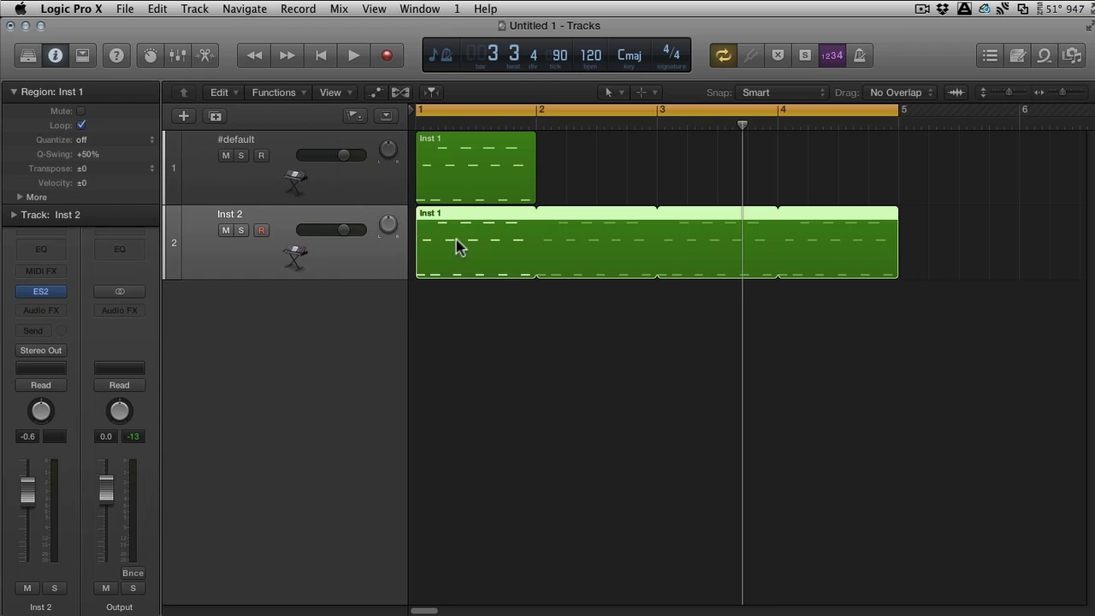
mouse_move(451, 253)
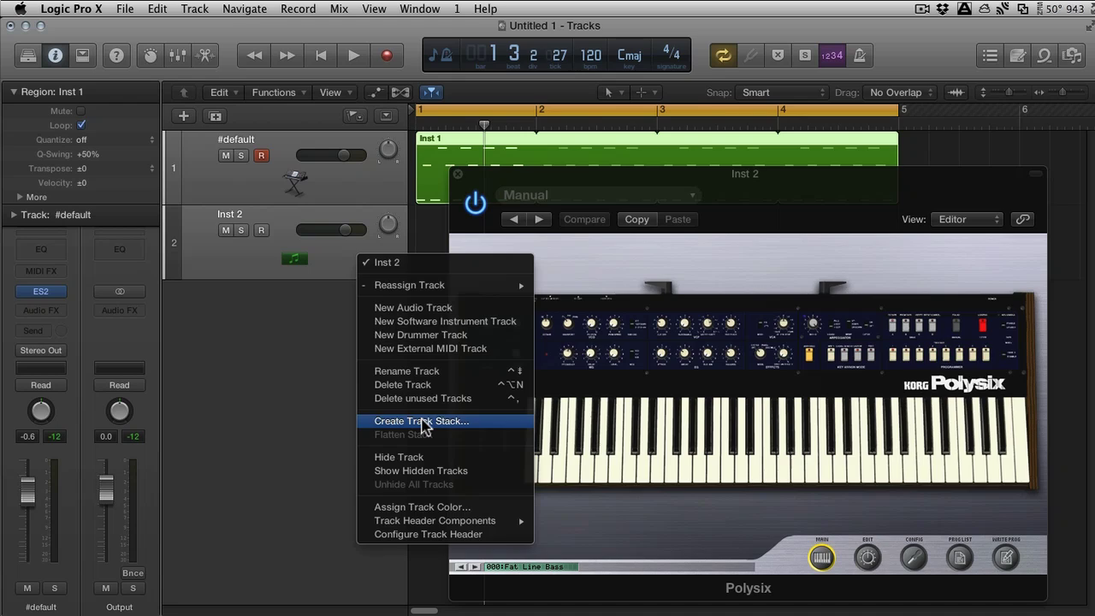
Create a Summing Stack from the #default and Inst 2 synth tracks, producing Sum 1.
left_click(427, 420)
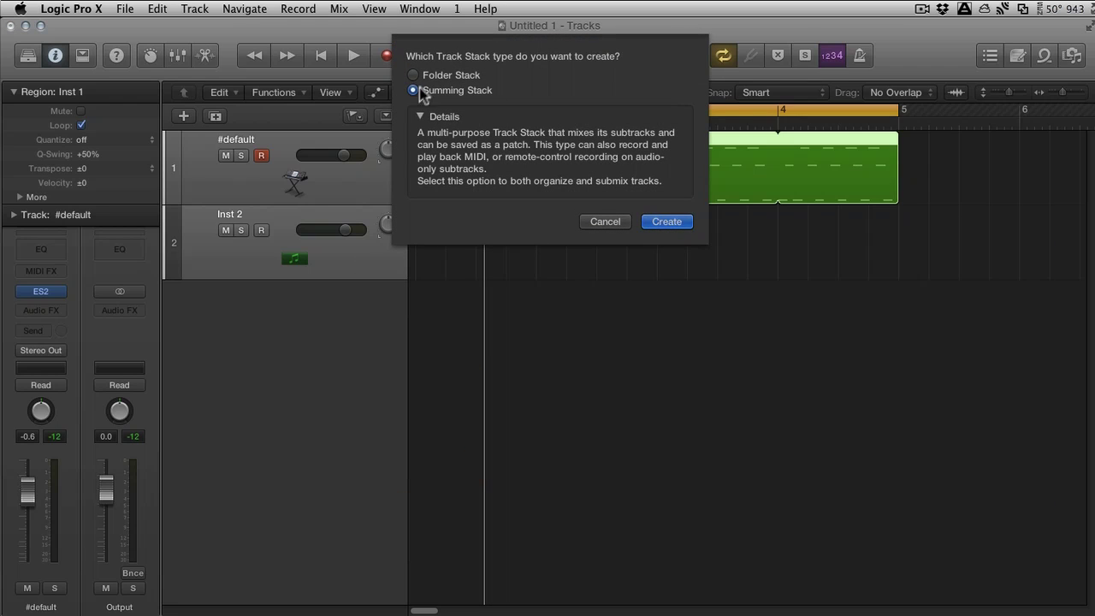
left_click(667, 222)
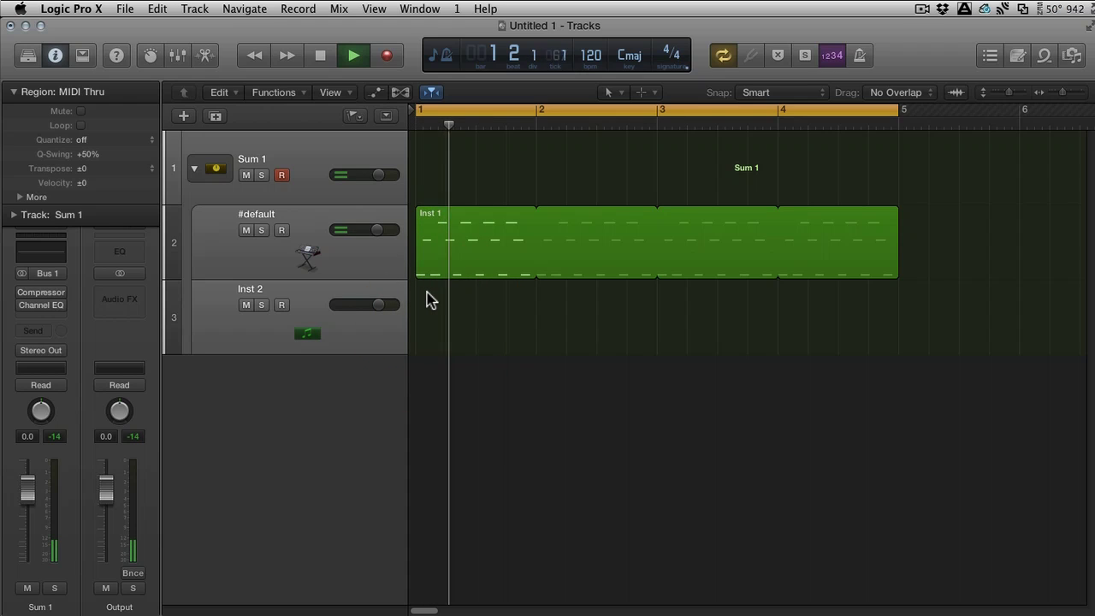
Play the layered synths through Sum 1 and expand the stack to view its instrument tracks.
left_click(349, 54)
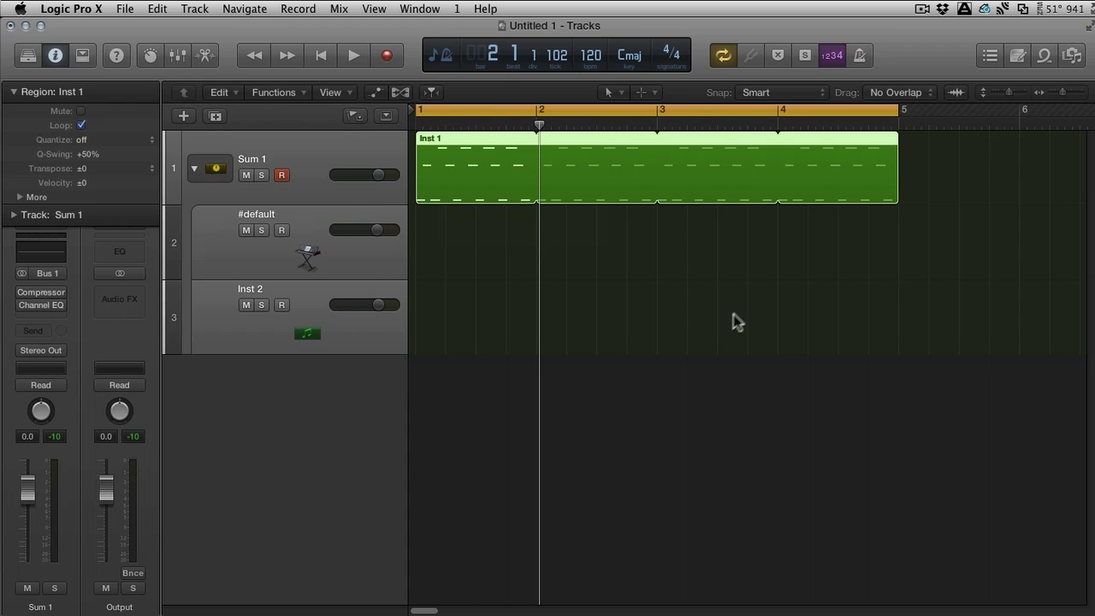
left_click(349, 55)
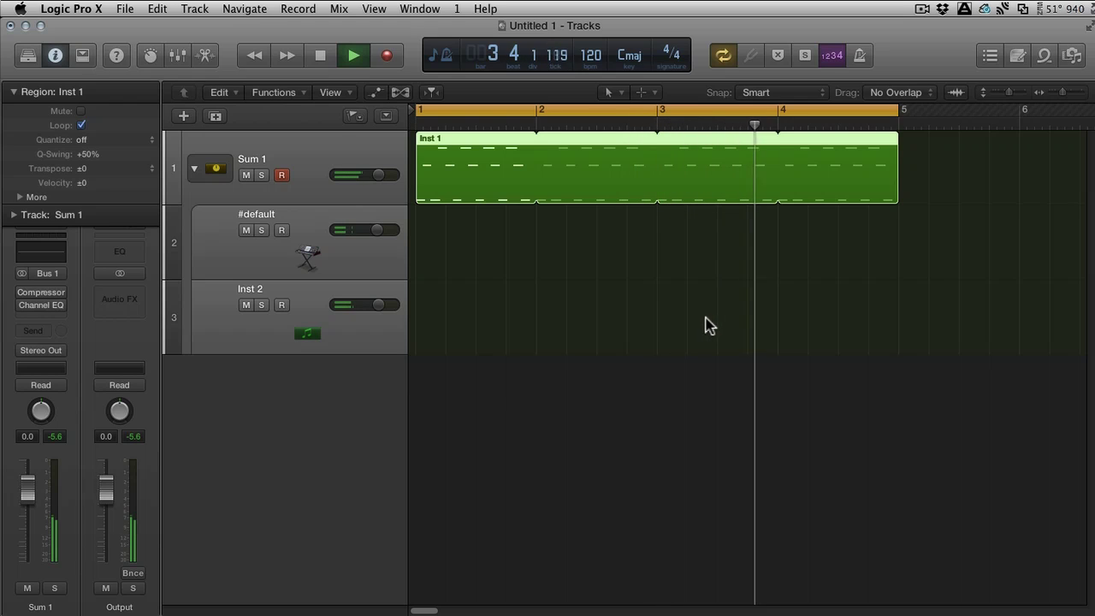
left_click(354, 53)
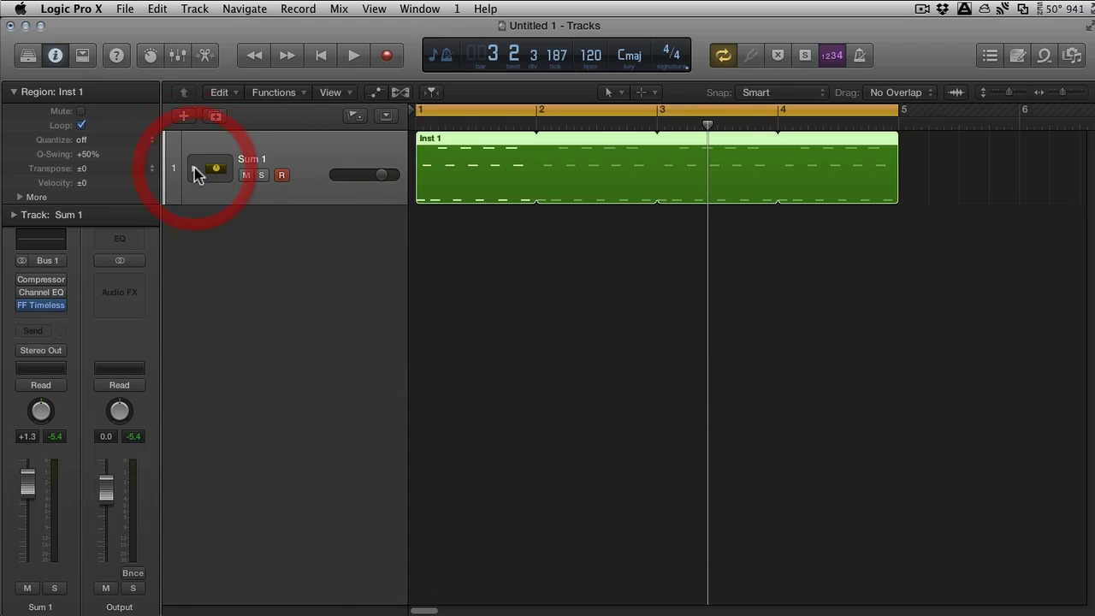
left_click(183, 116)
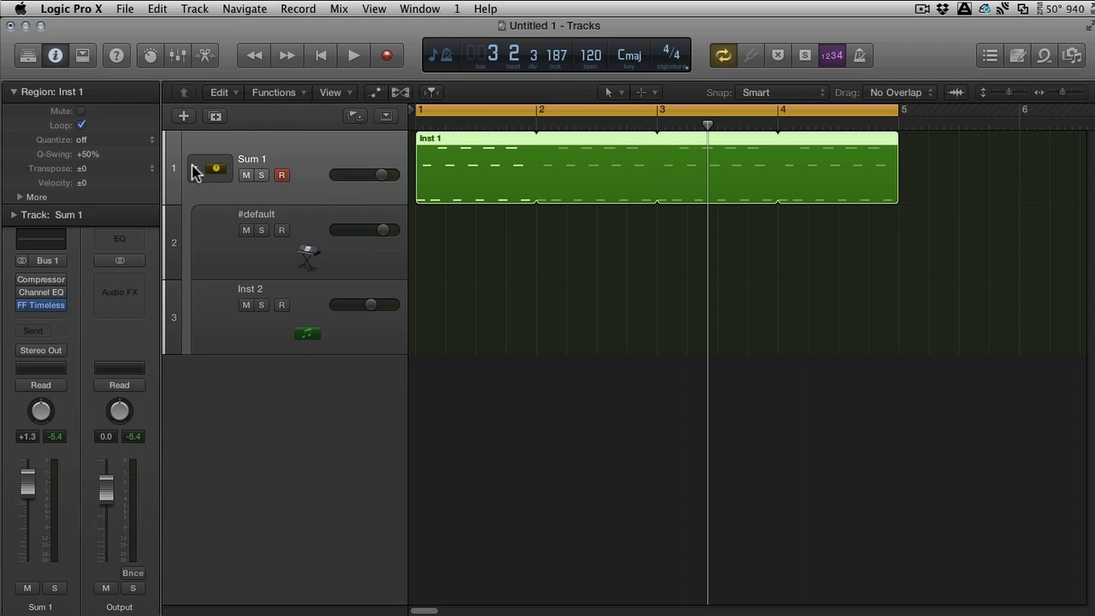